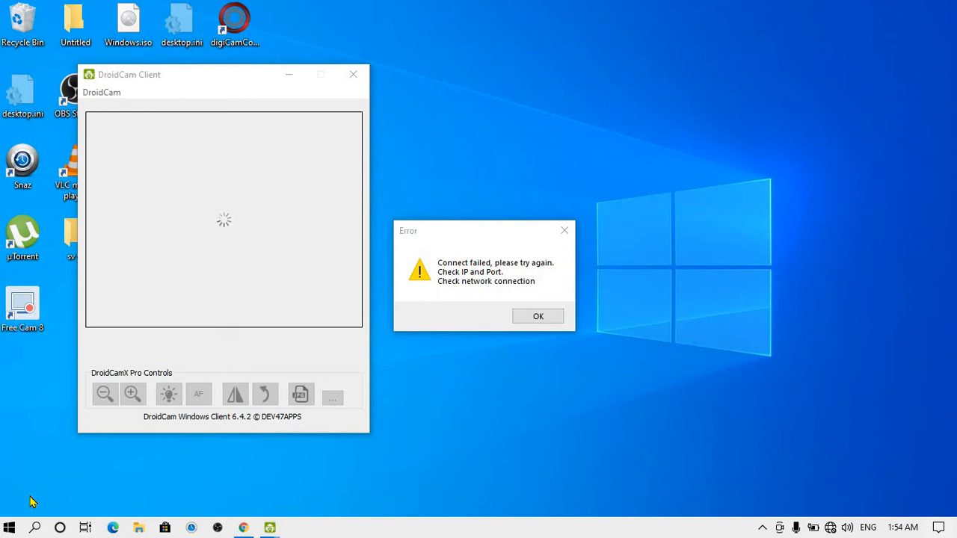
pyautogui.moveTo(683, 204)
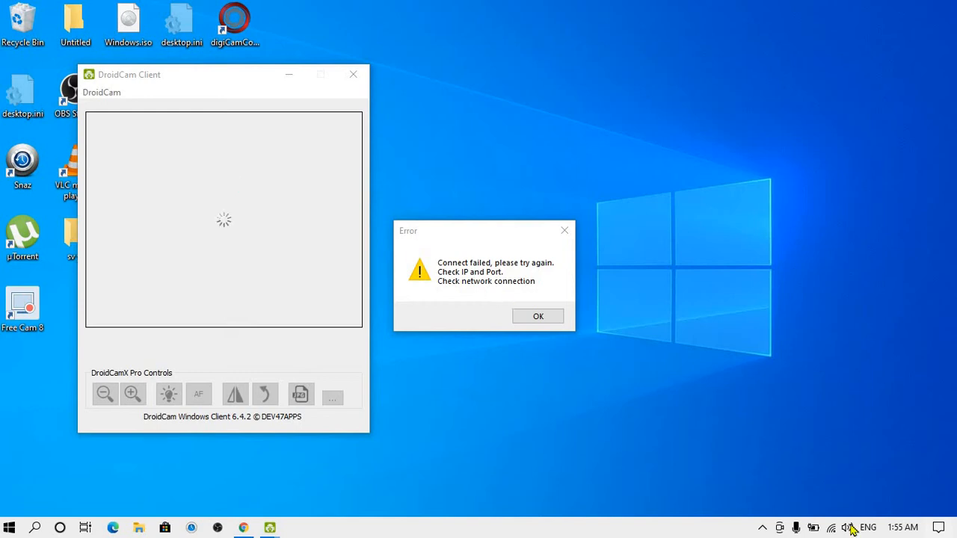
pyautogui.moveTo(847, 527)
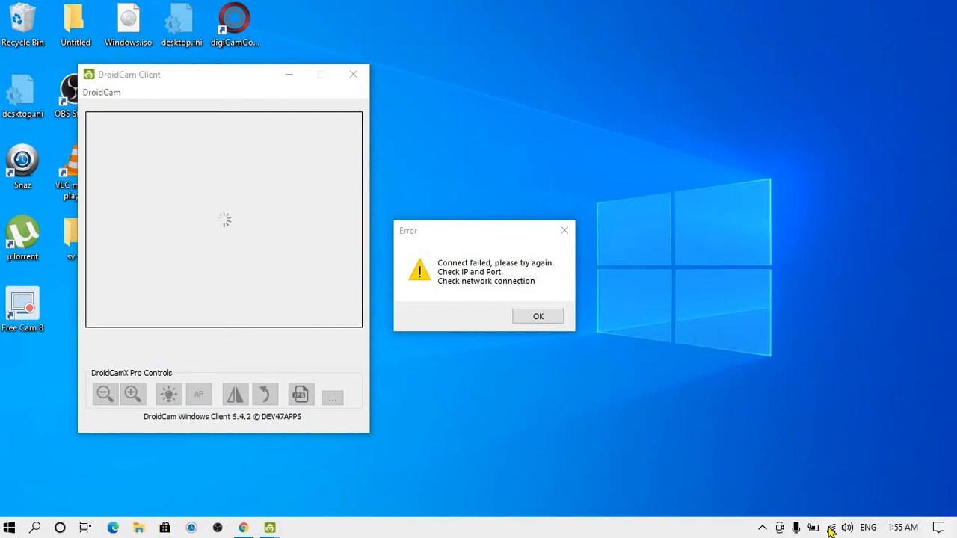
pyautogui.moveTo(550, 315)
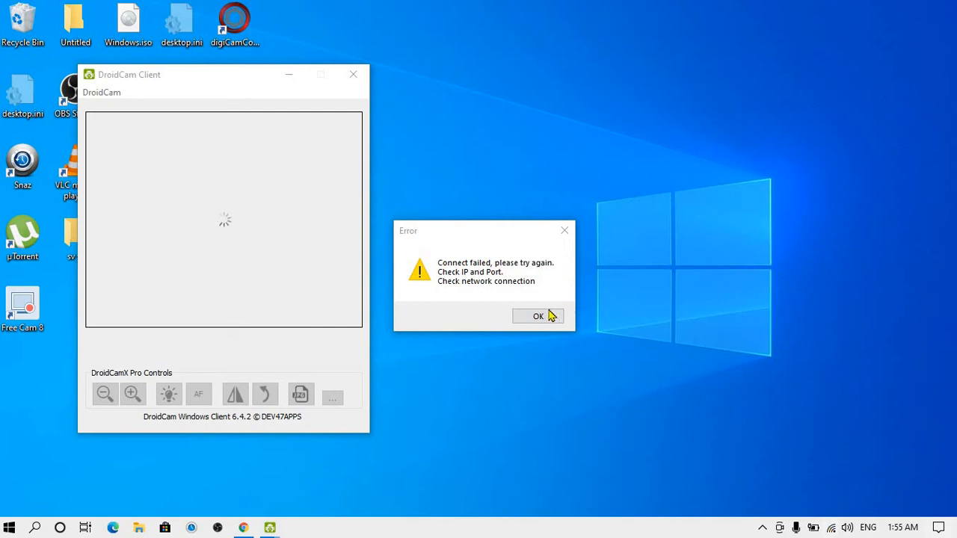
# Dismiss the connect-failed error and start the WiFi connection to 192.168.137.250 on port 4747.
pyautogui.click(537, 316)
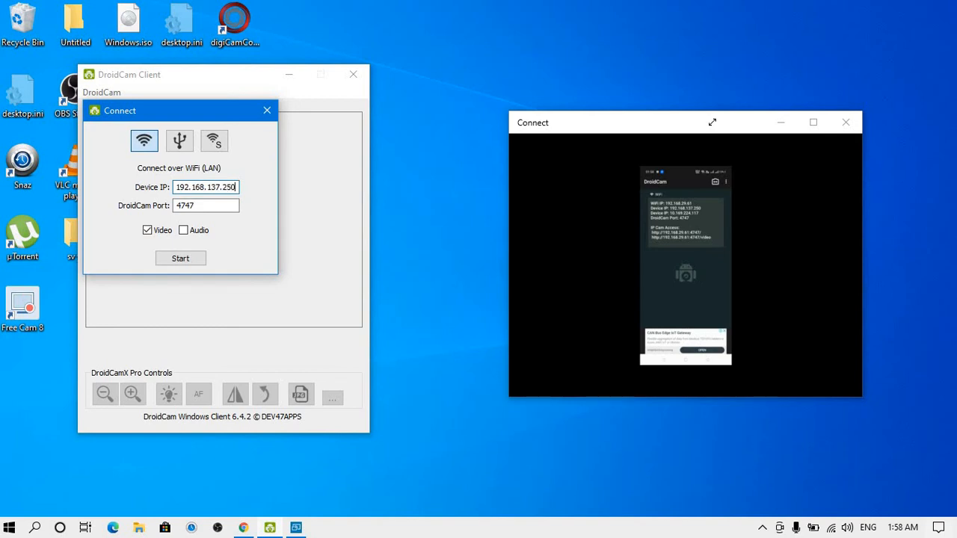
pyautogui.click(180, 258)
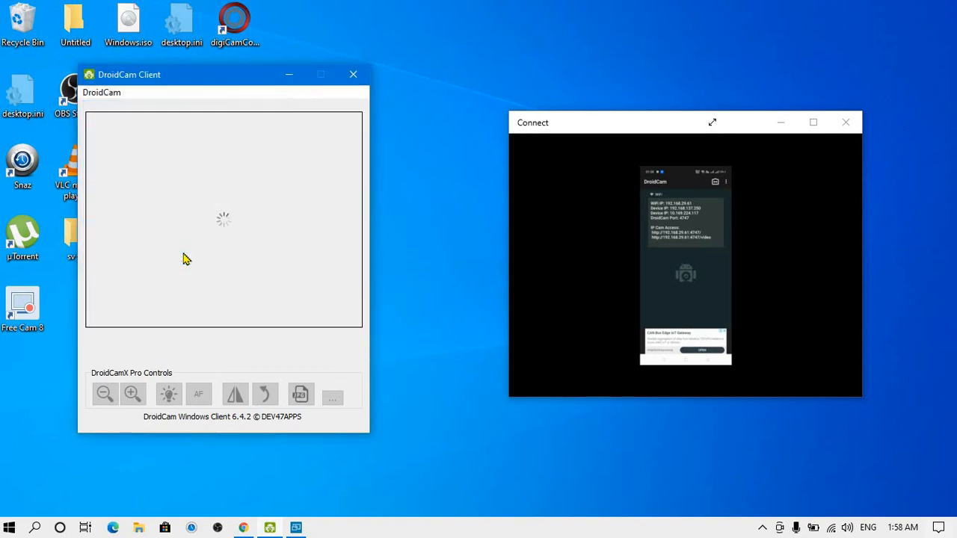